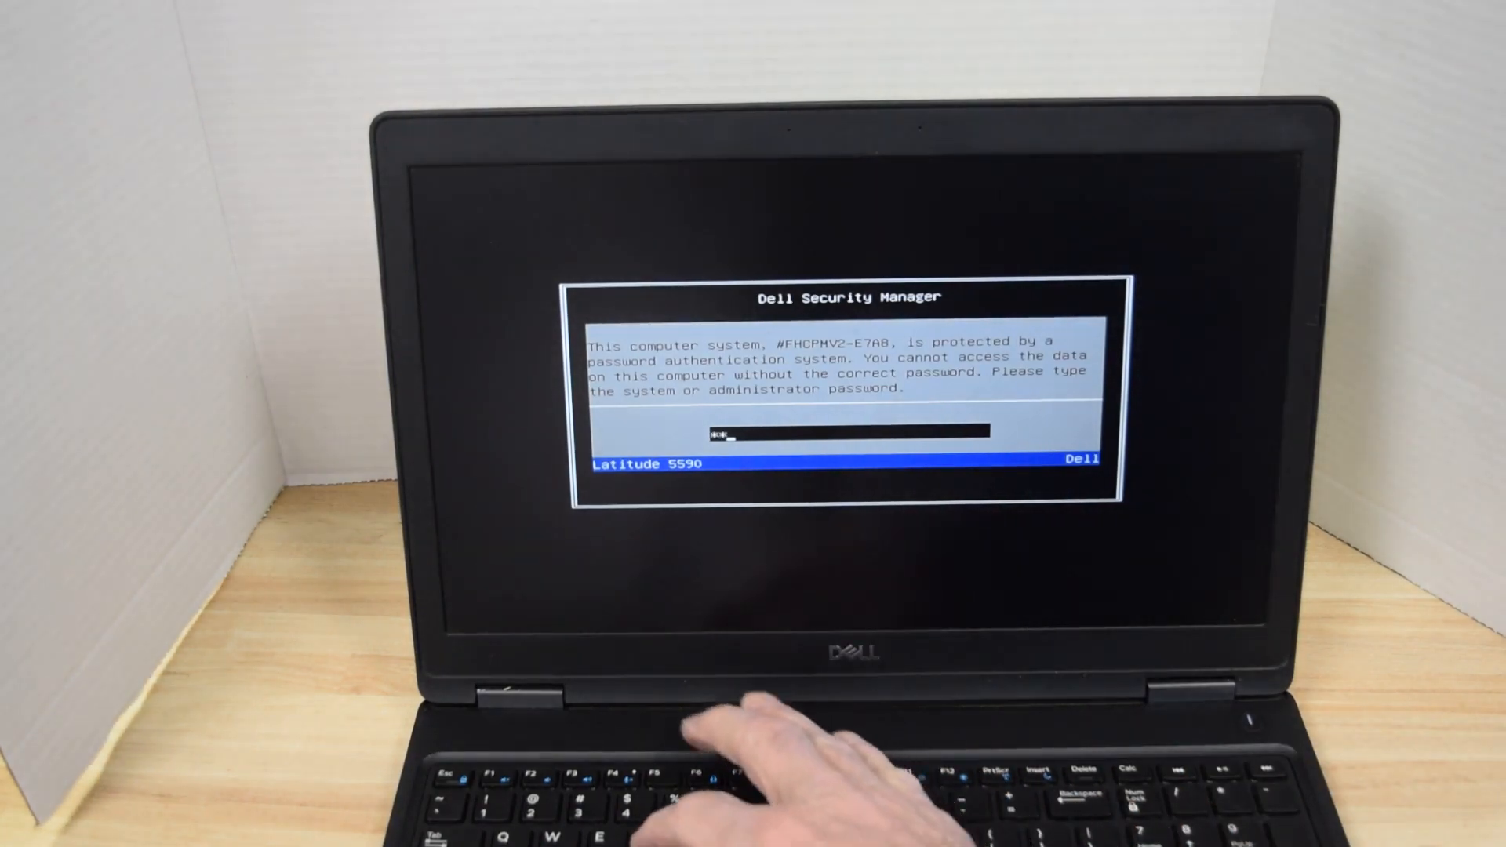
Enter the password at the Dell Security Manager prompt to reach BIOS Setup.
text(password)
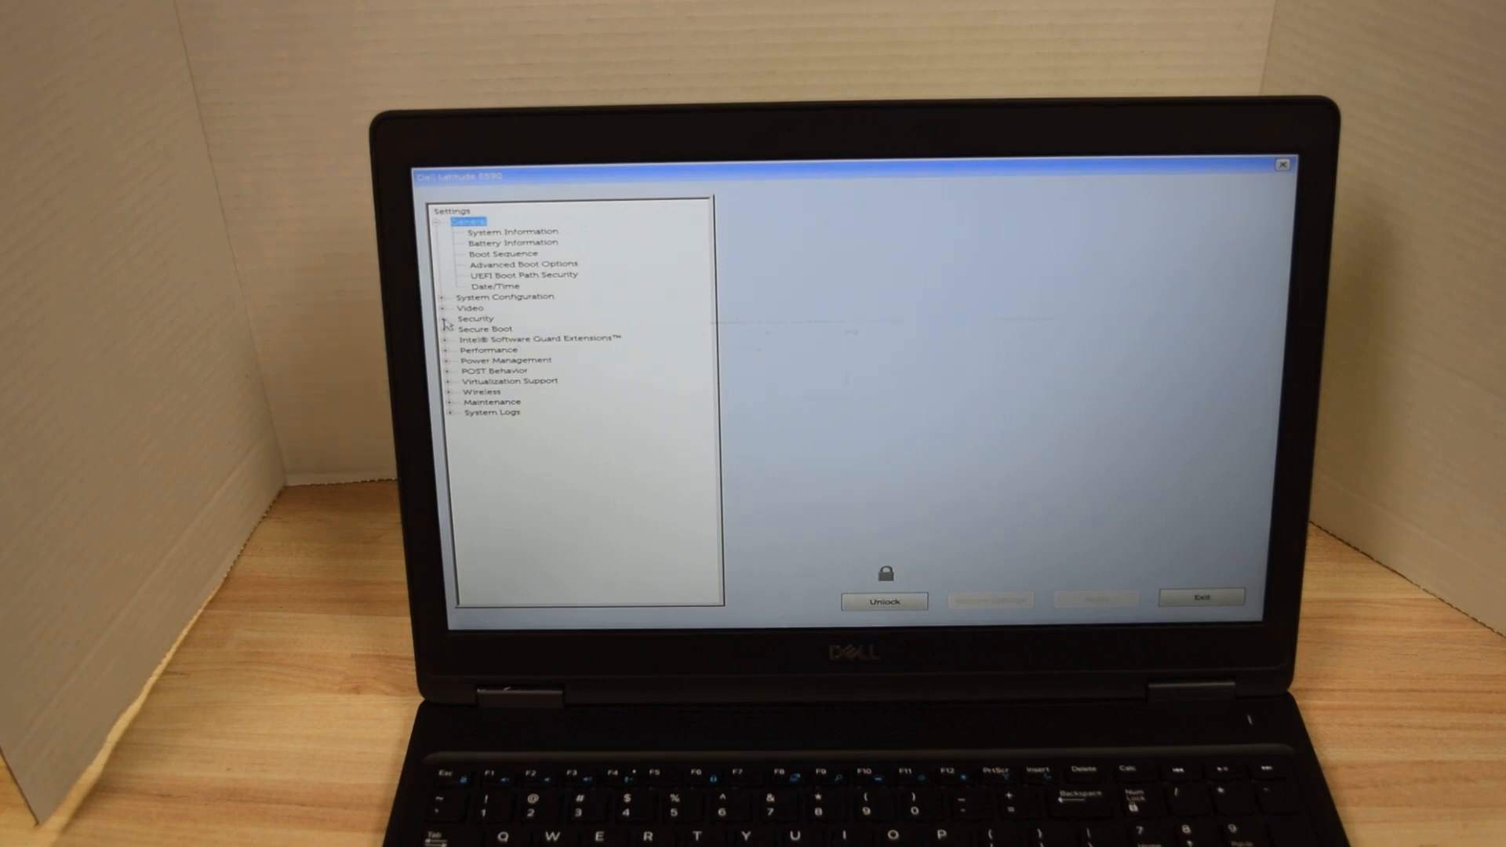
Expand the Security group to list Admin, System and drive password settings.
click(457, 318)
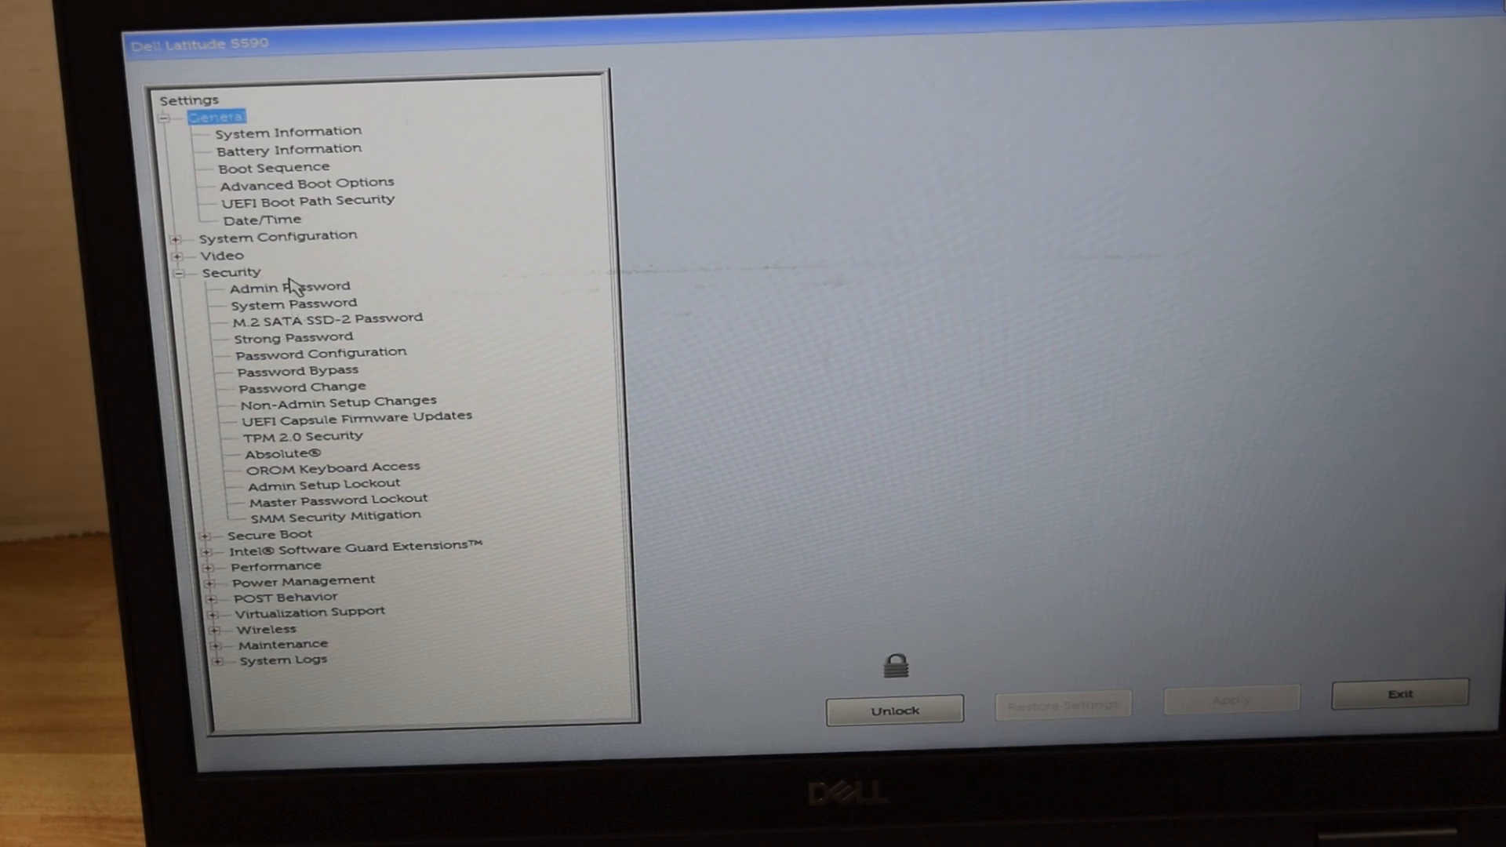
mouse_move(257, 307)
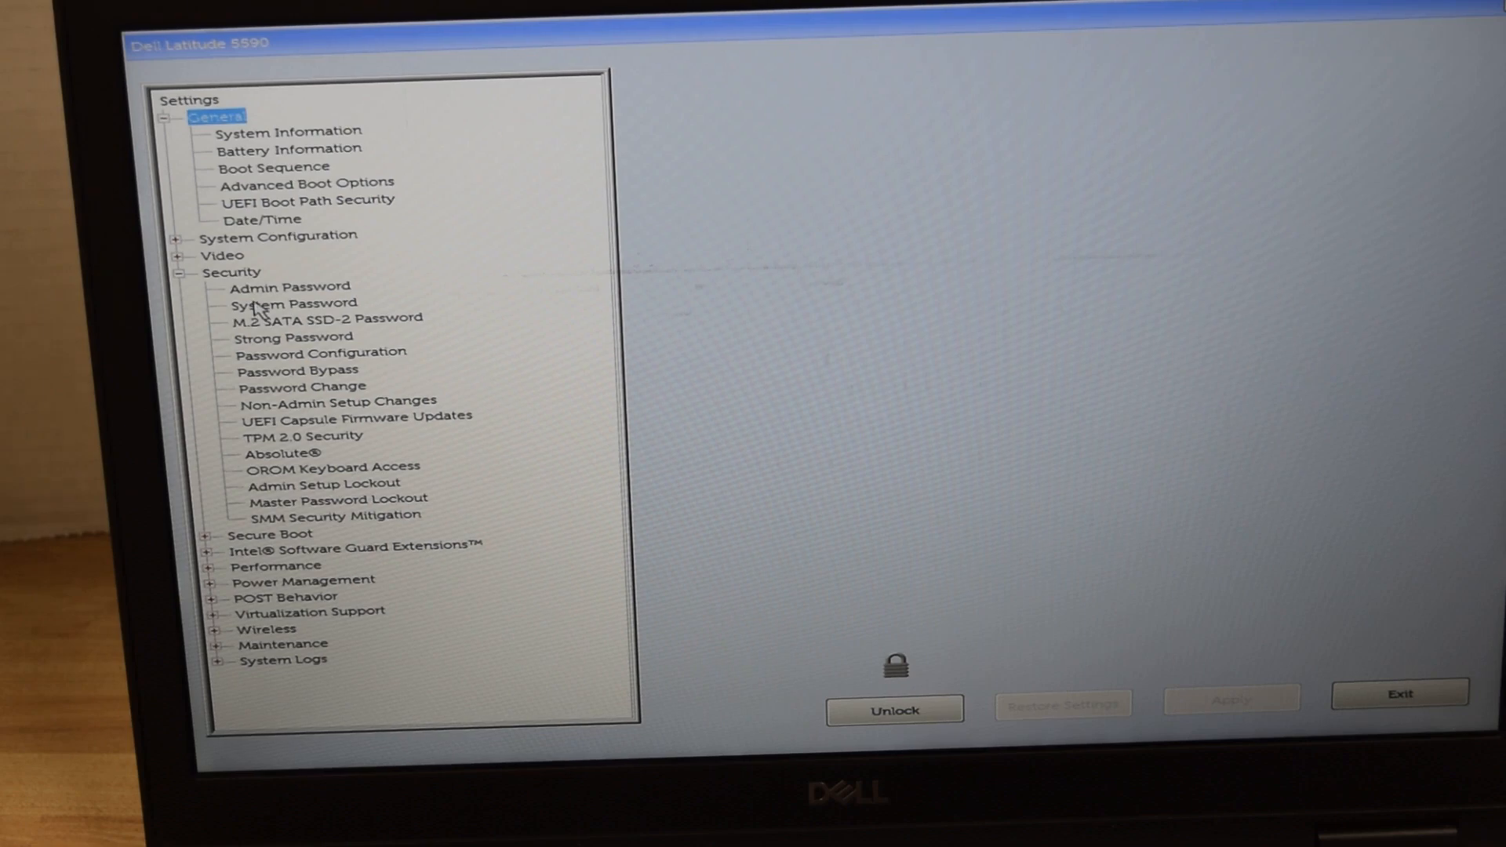
Bring up the System Password page with its old, new and confirm fields.
click(297, 303)
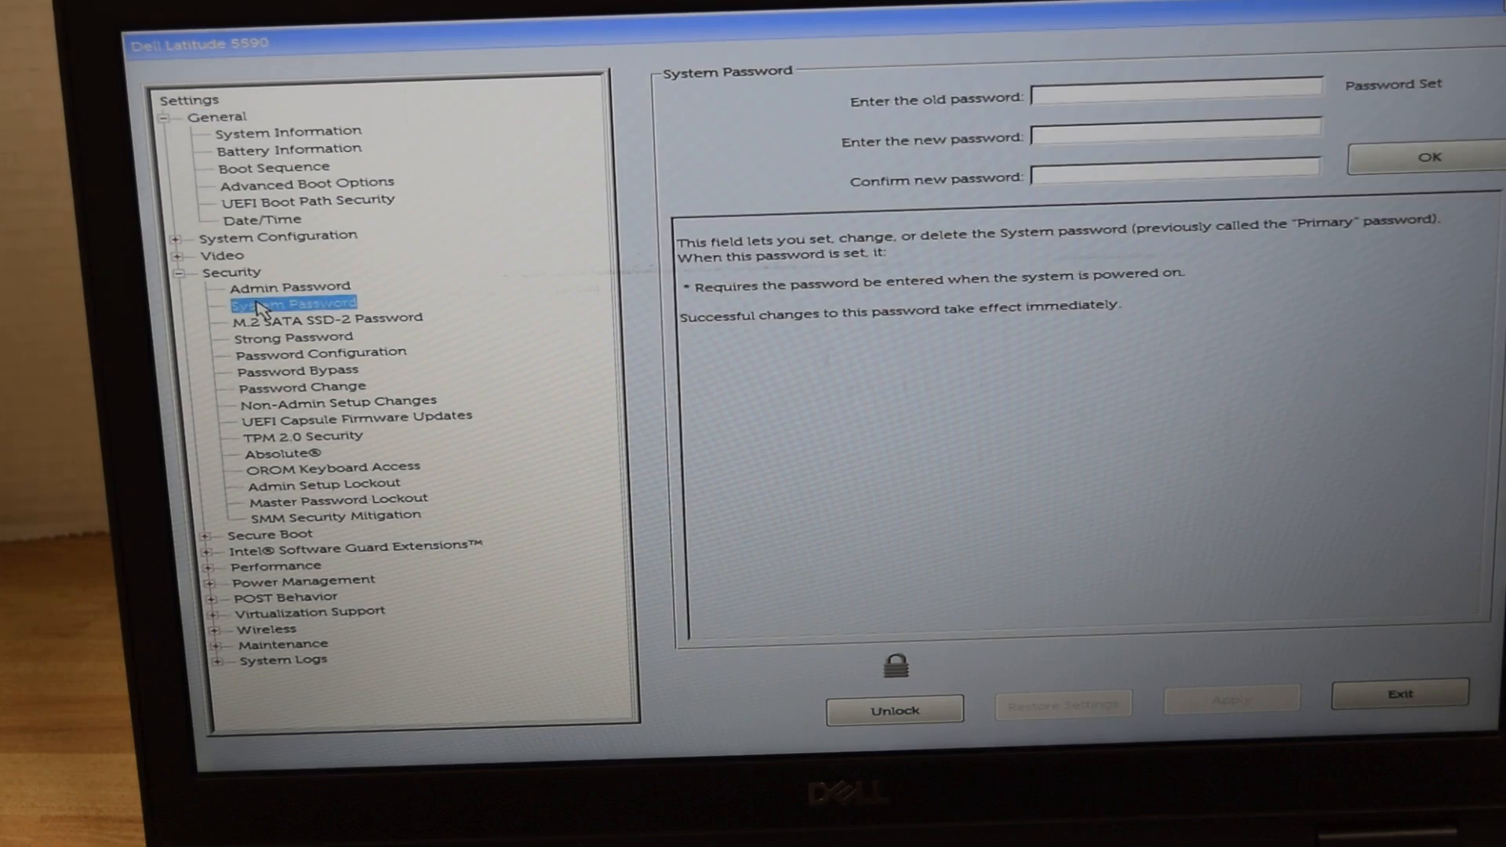
mouse_move(1077, 103)
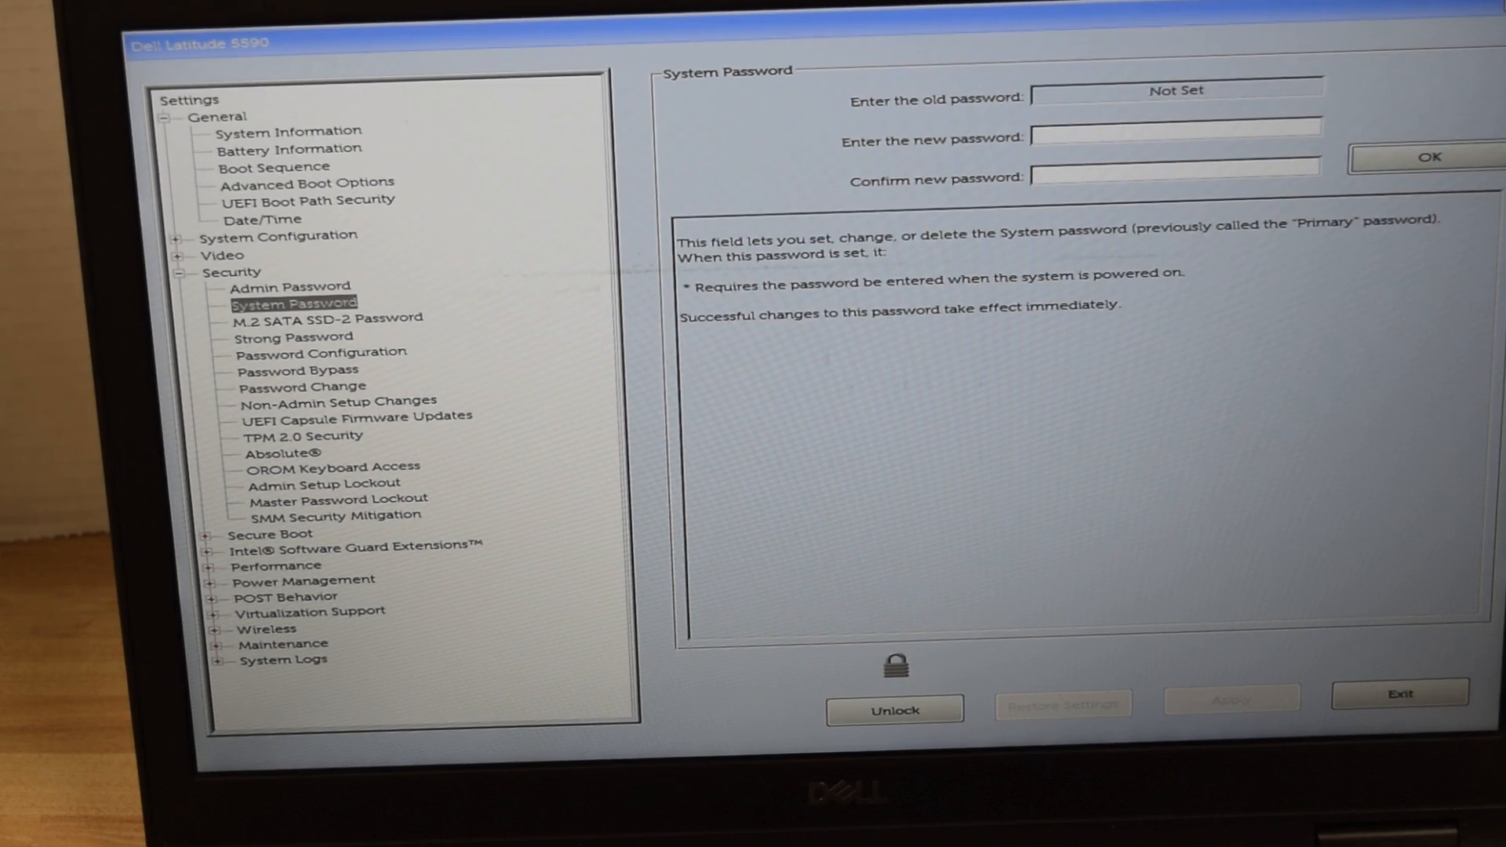
mouse_move(1335, 394)
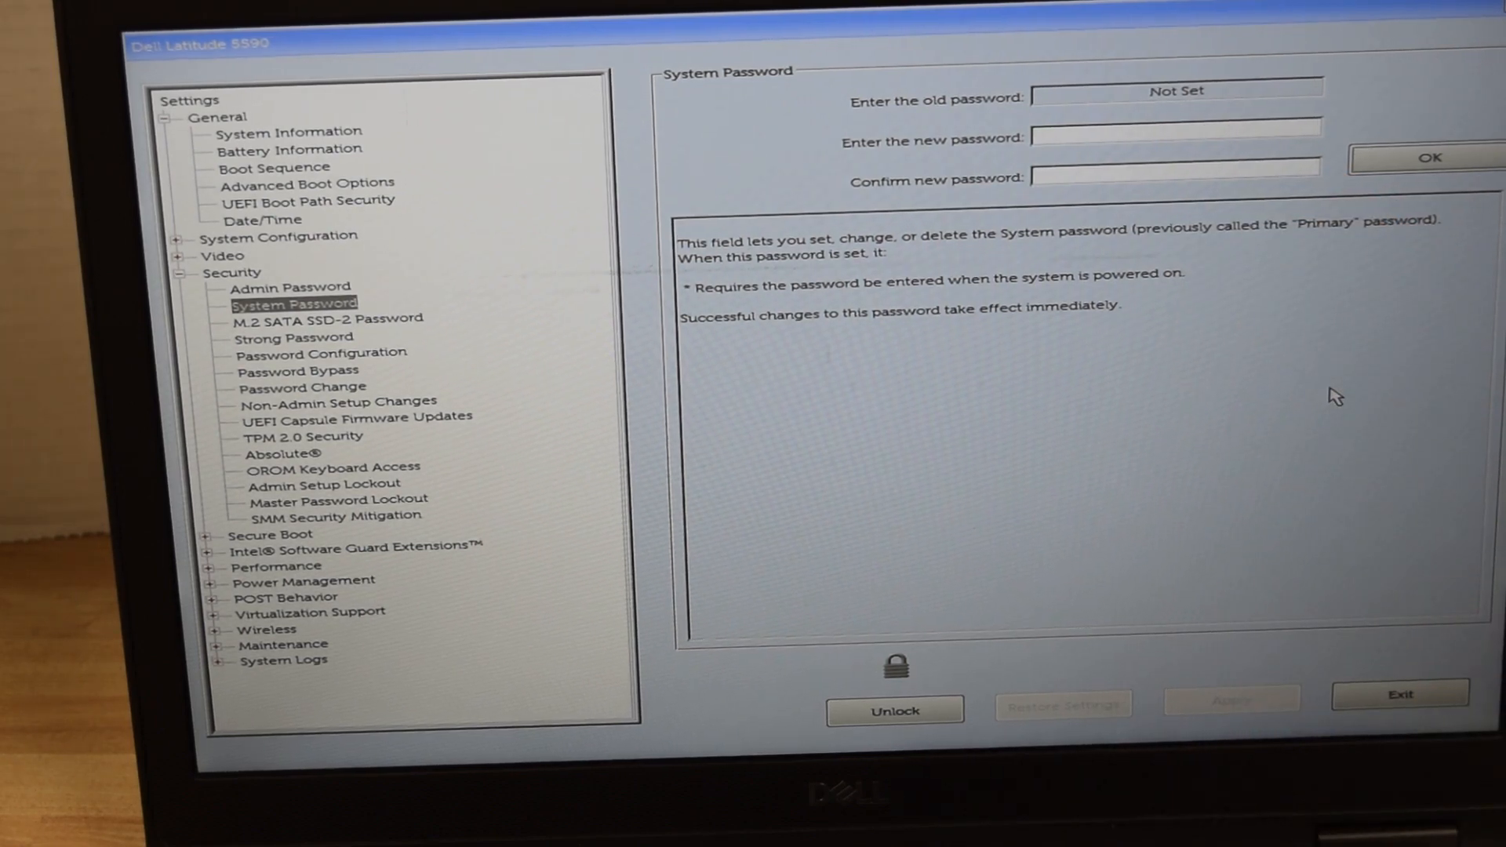
mouse_move(783, 428)
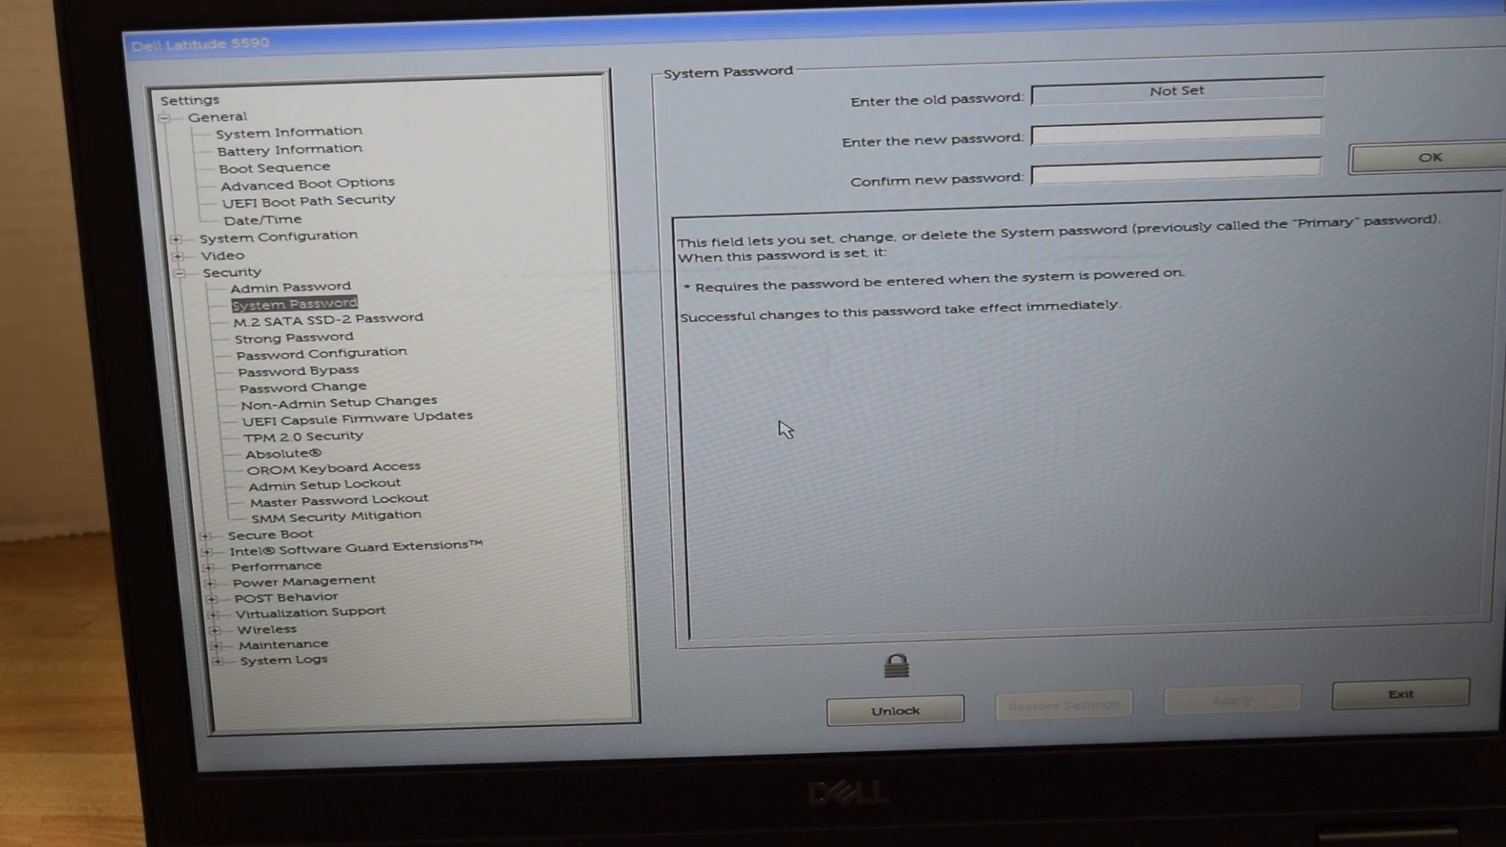
mouse_move(392, 402)
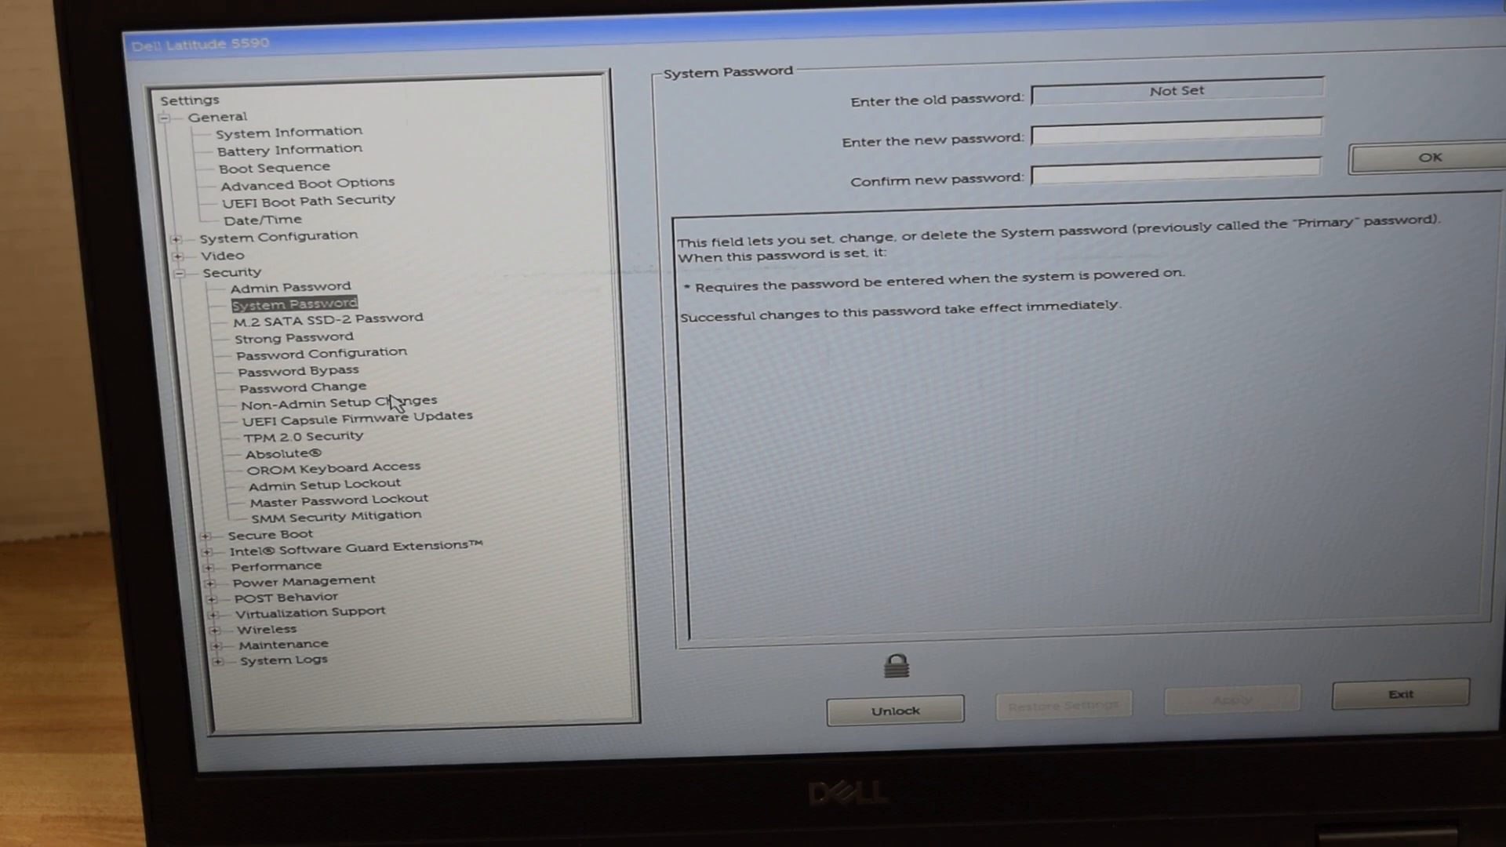
mouse_move(306, 288)
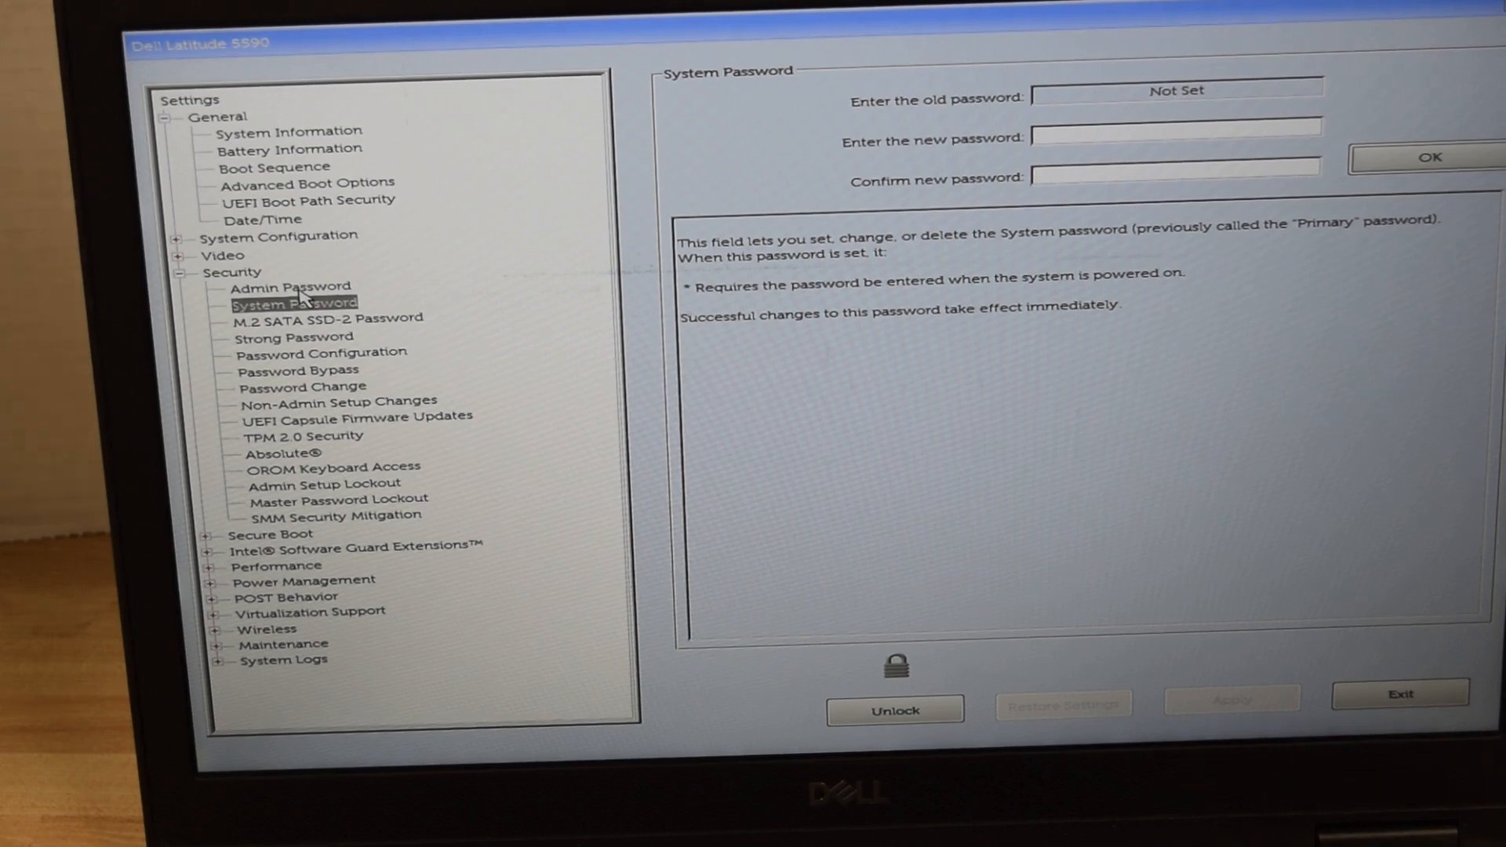
Go to Admin Password and enter the admin password in the Setup Unlock prompt.
click(292, 285)
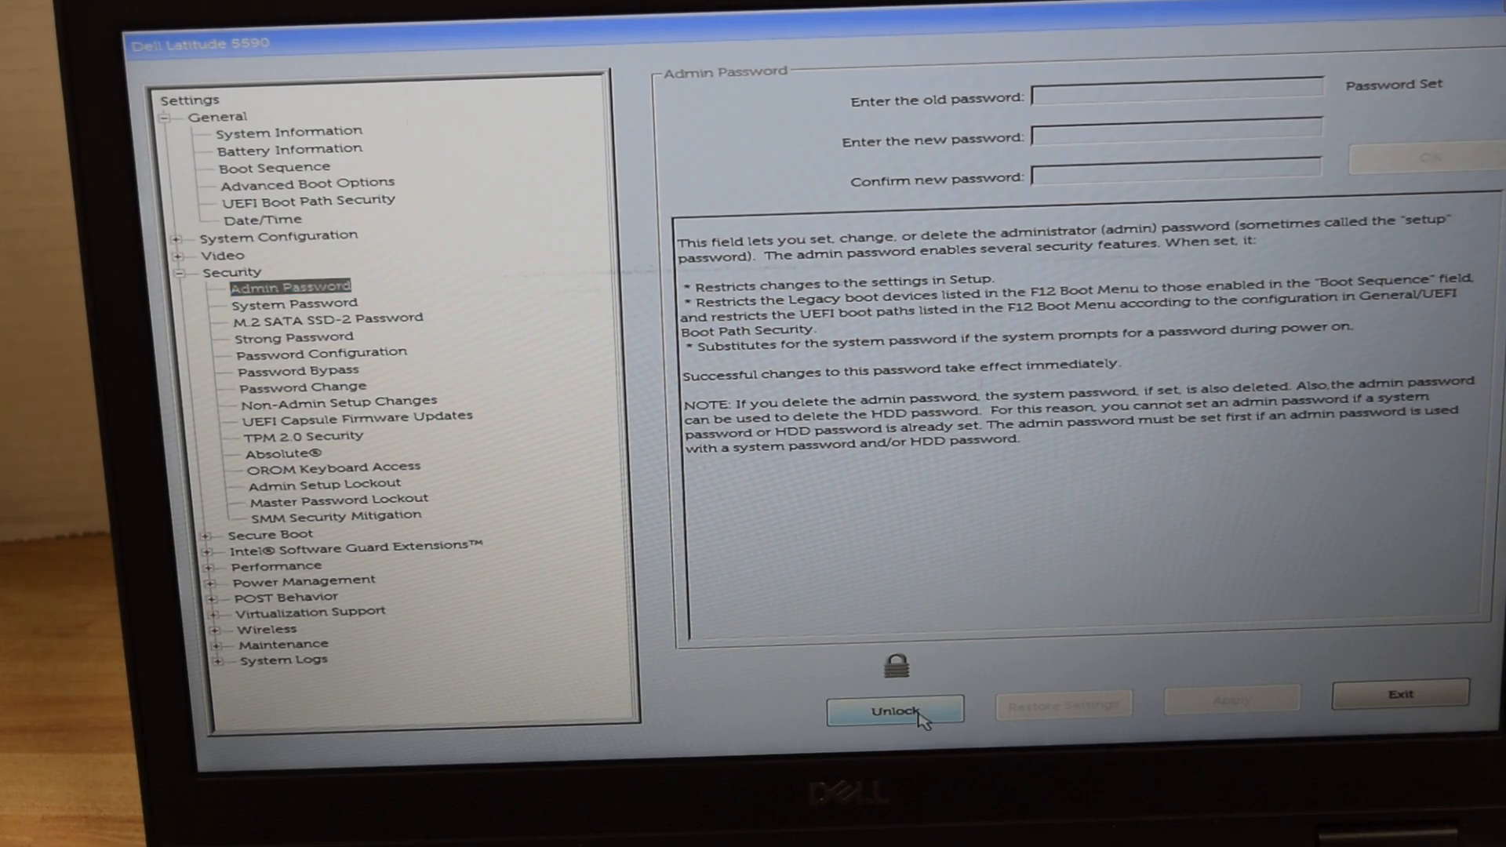
click(893, 710)
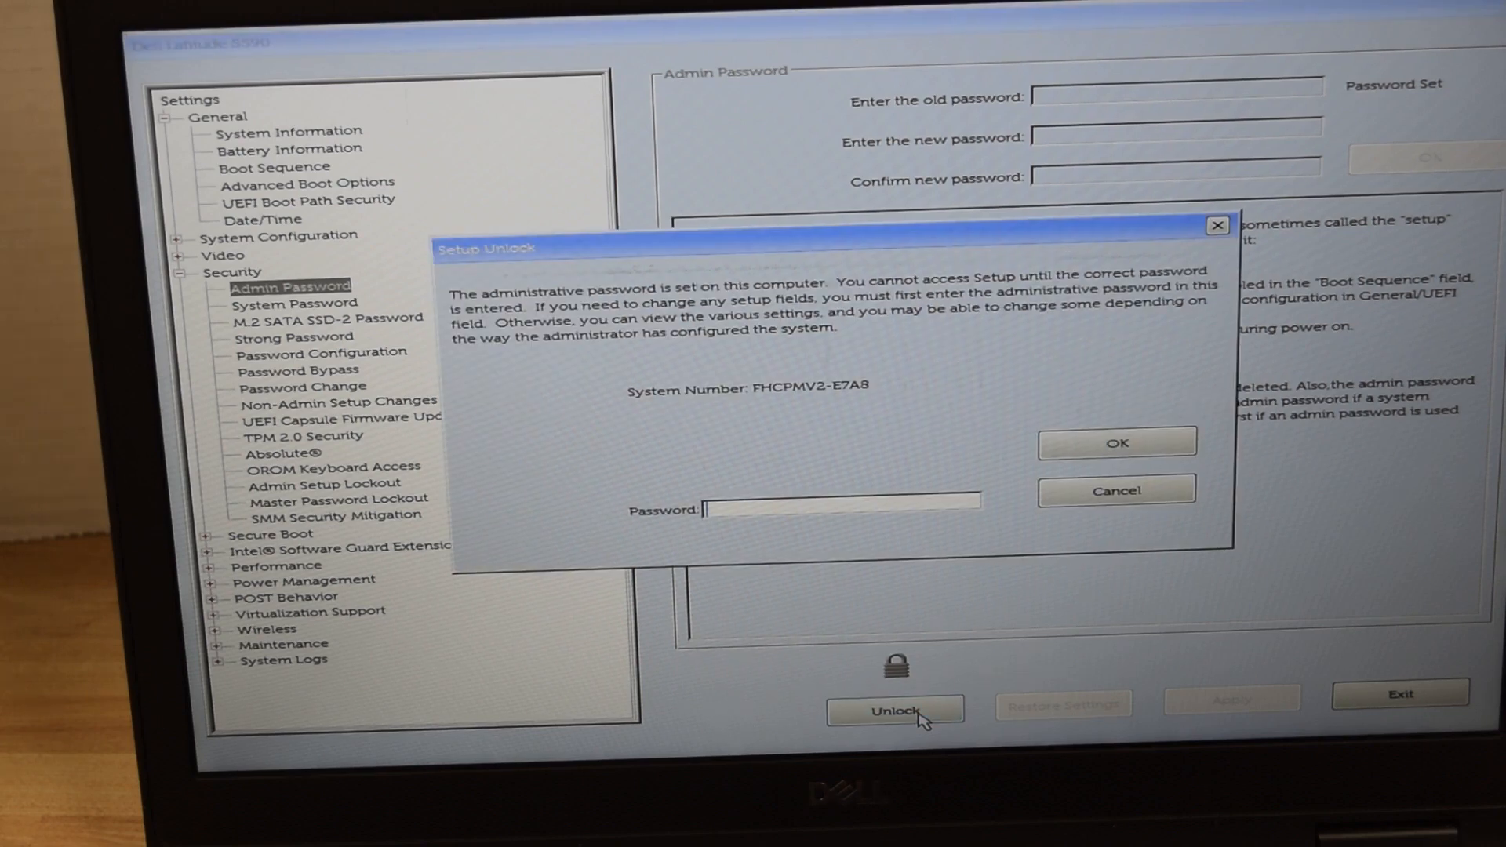
text(*)
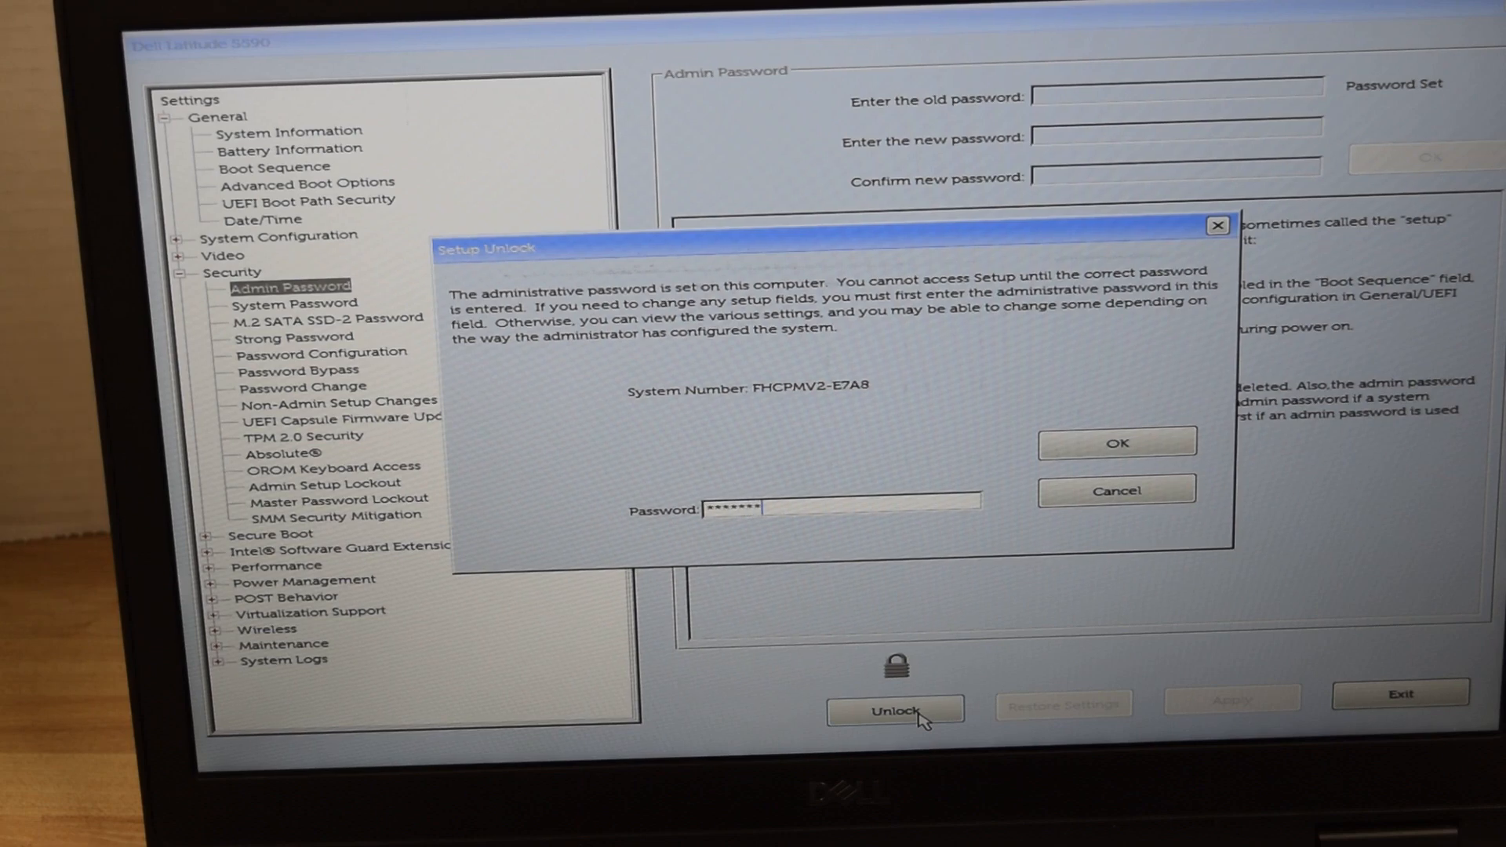
text(*)
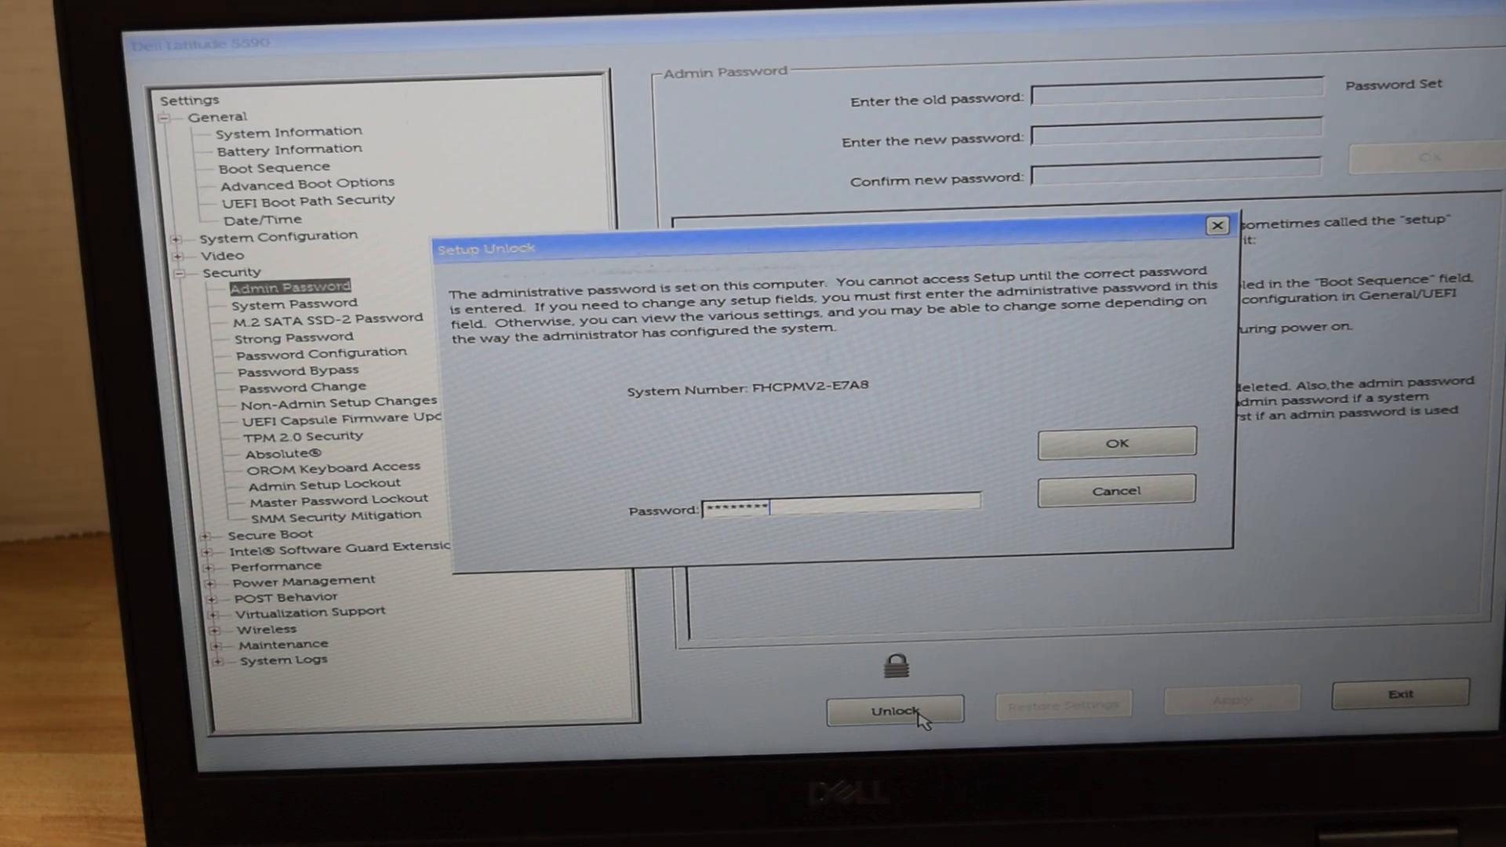
mouse_move(1124, 471)
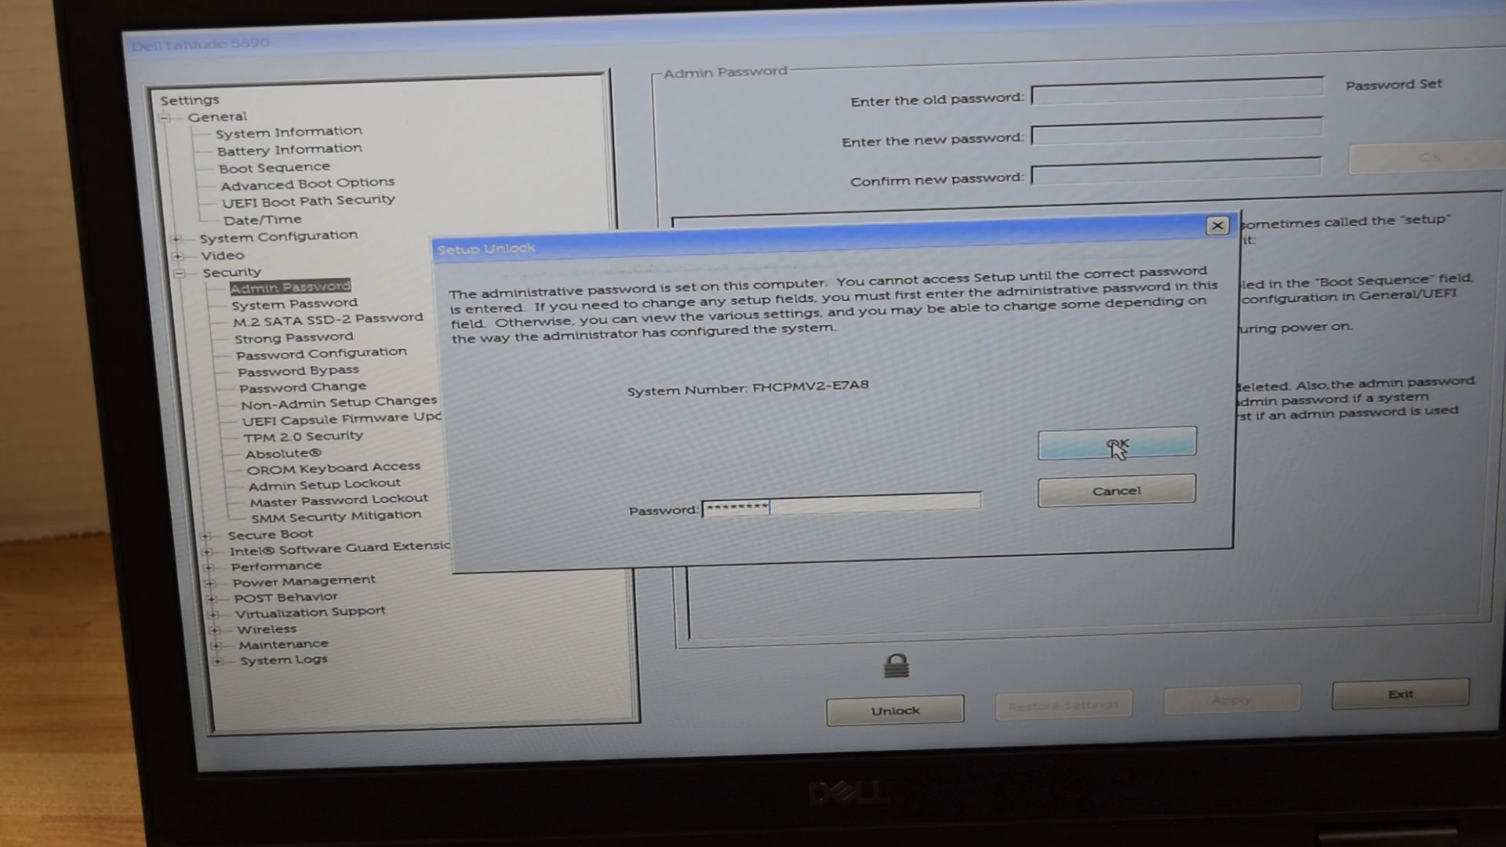
Unlock setup, supply the old admin password with blank new fields, and clear it to Not Set.
click(1116, 442)
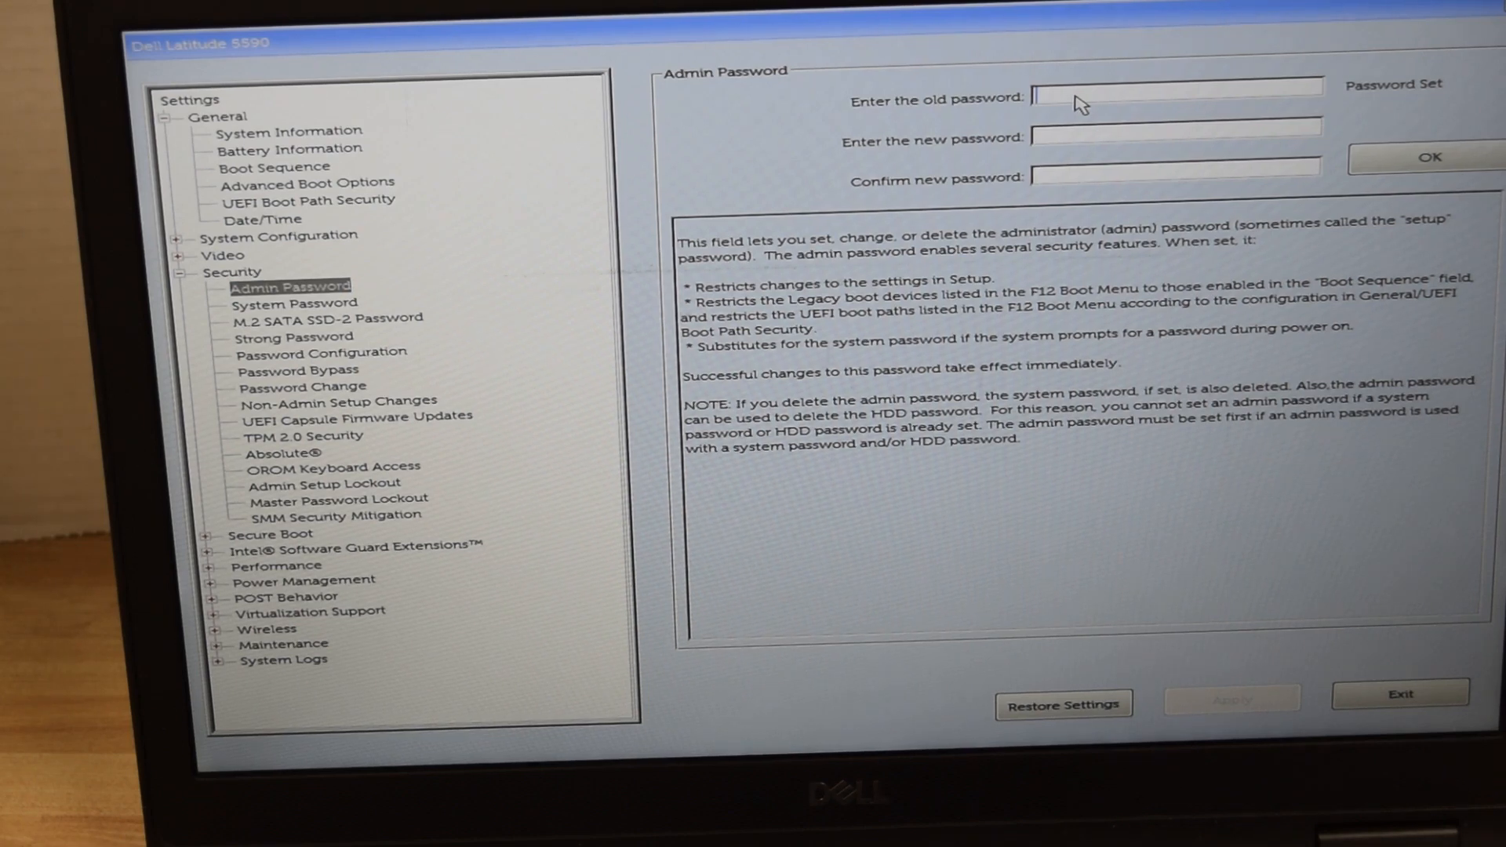
text(*)
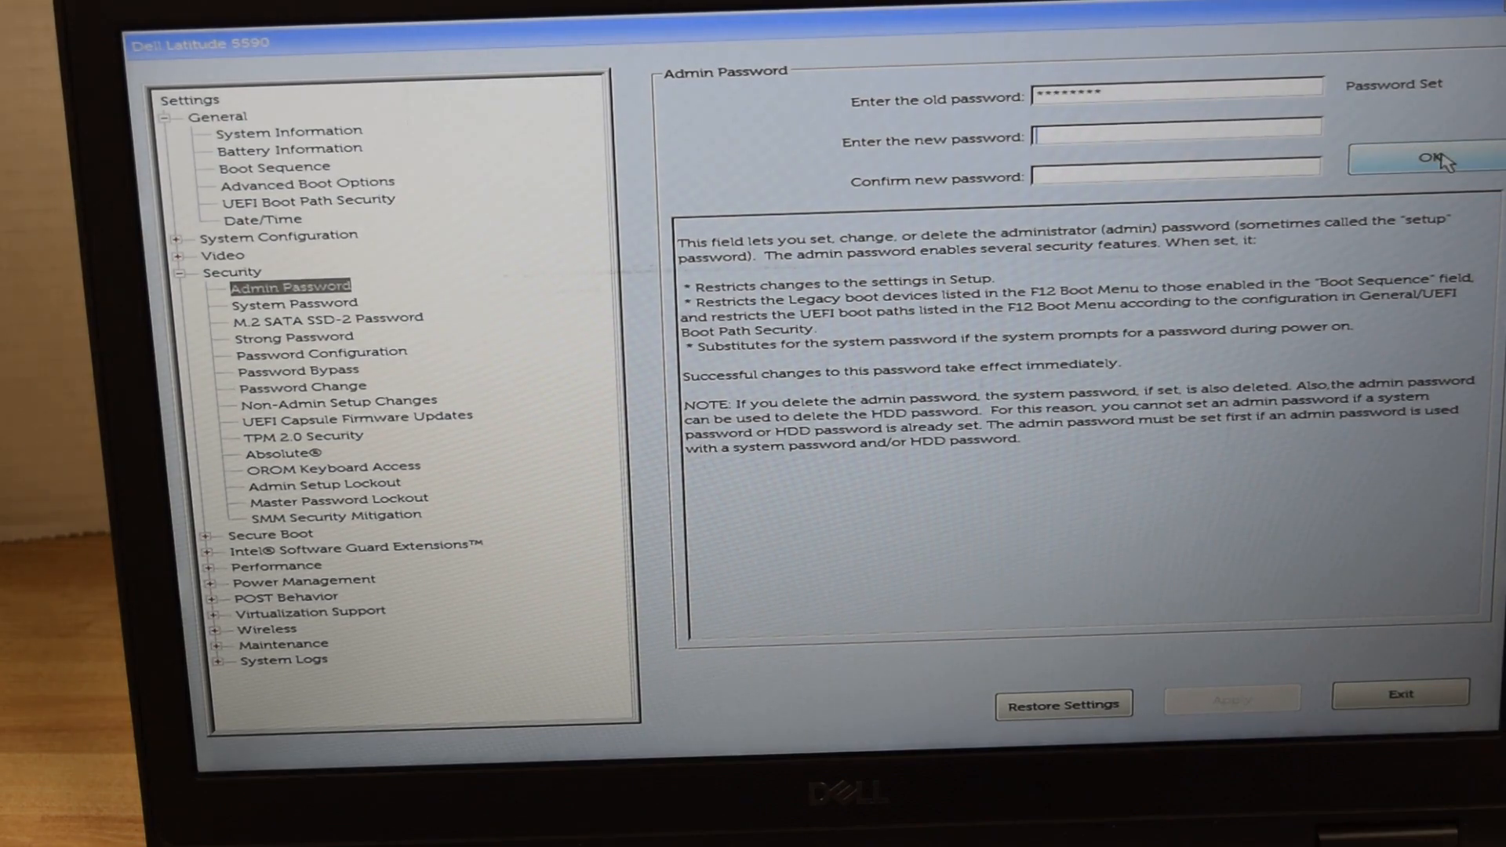
click(1427, 157)
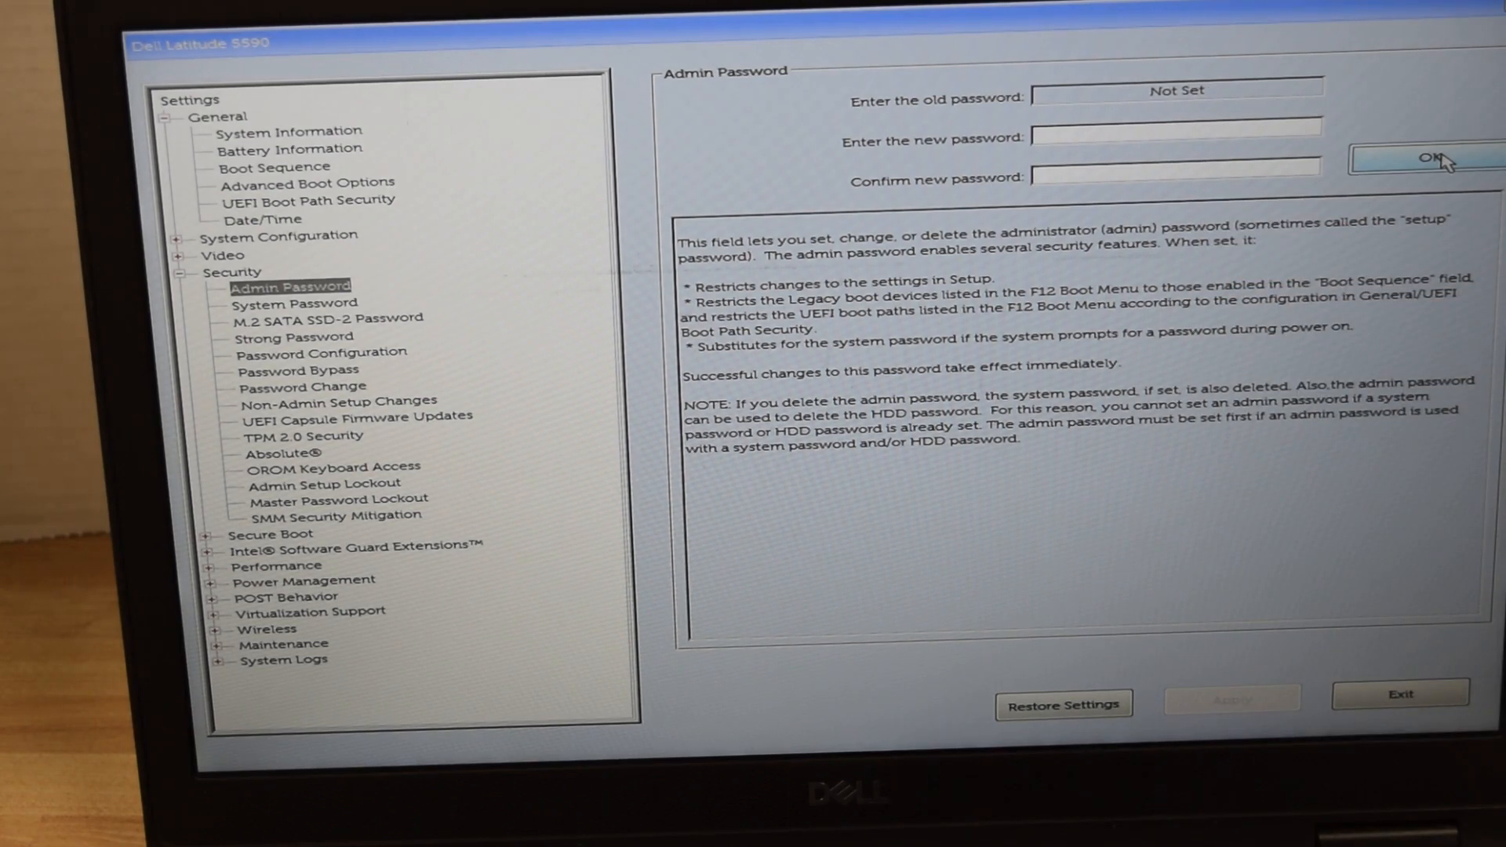
mouse_move(1259, 177)
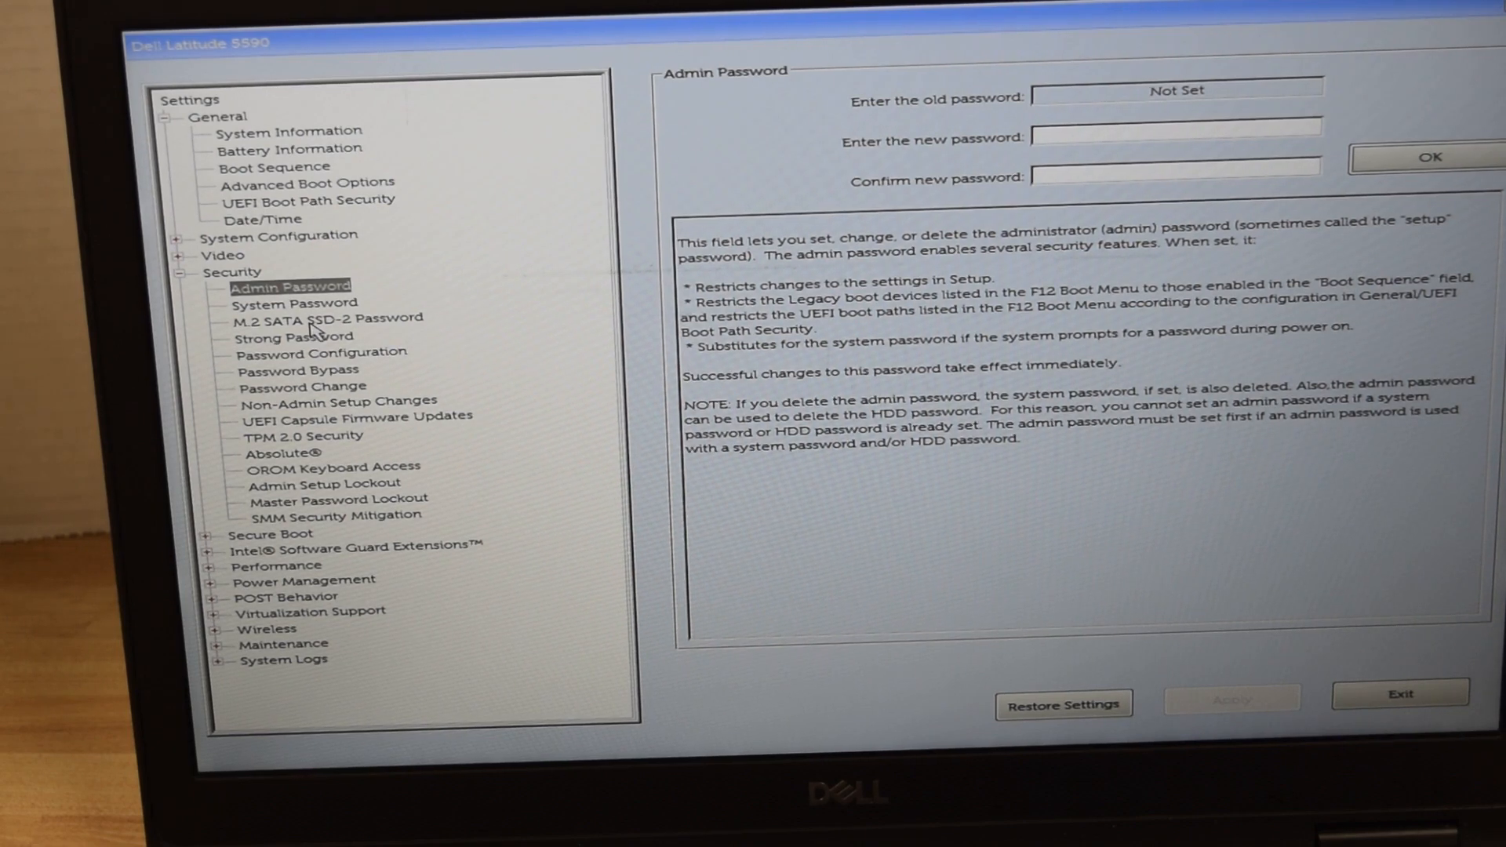
Clear the M.2 SATA SSD-2 password by entering the old one with blank new fields.
click(323, 317)
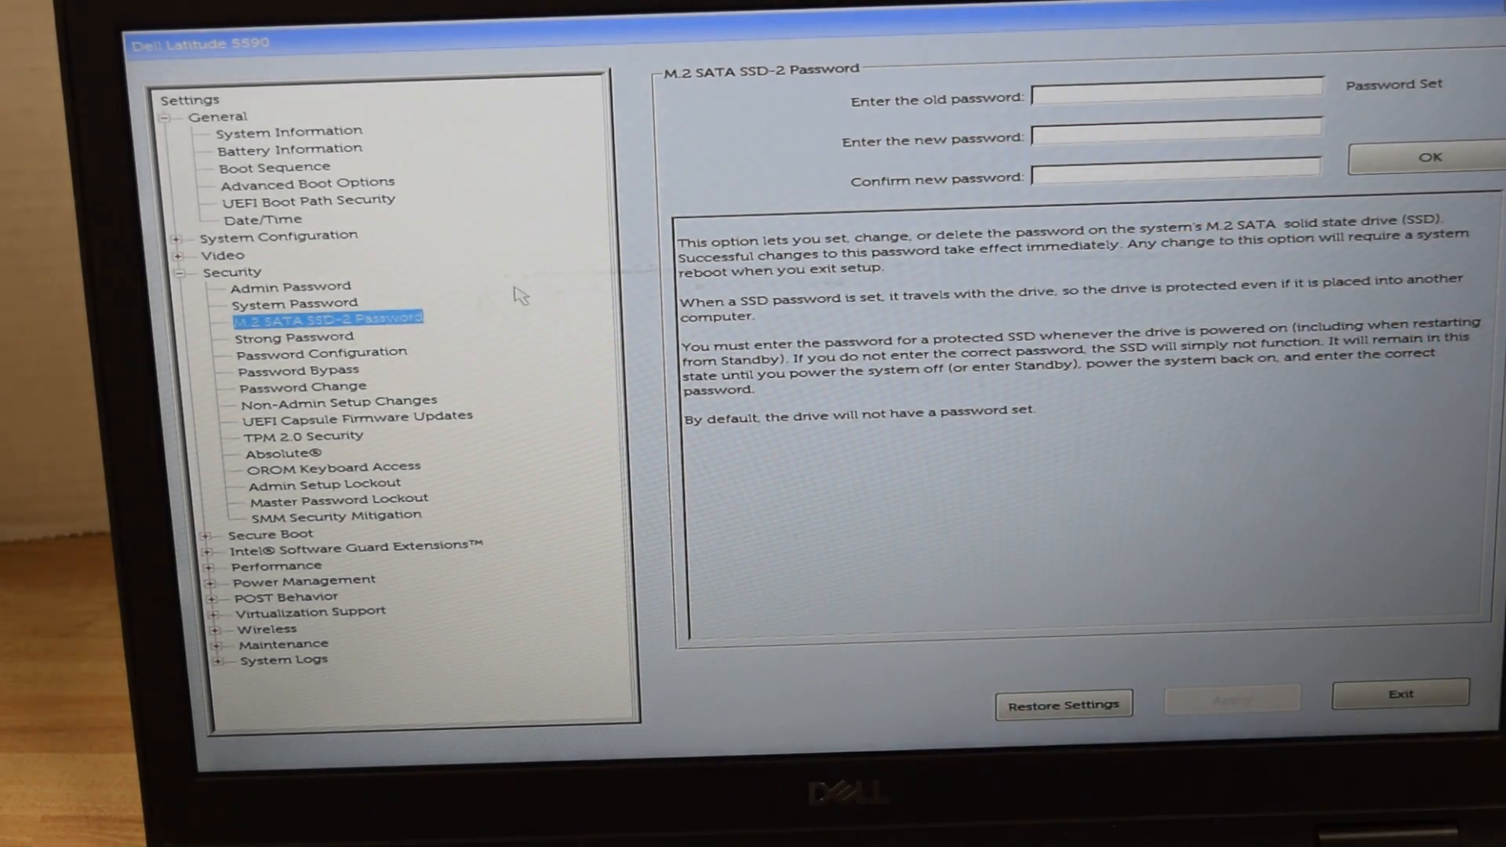
mouse_move(1068, 105)
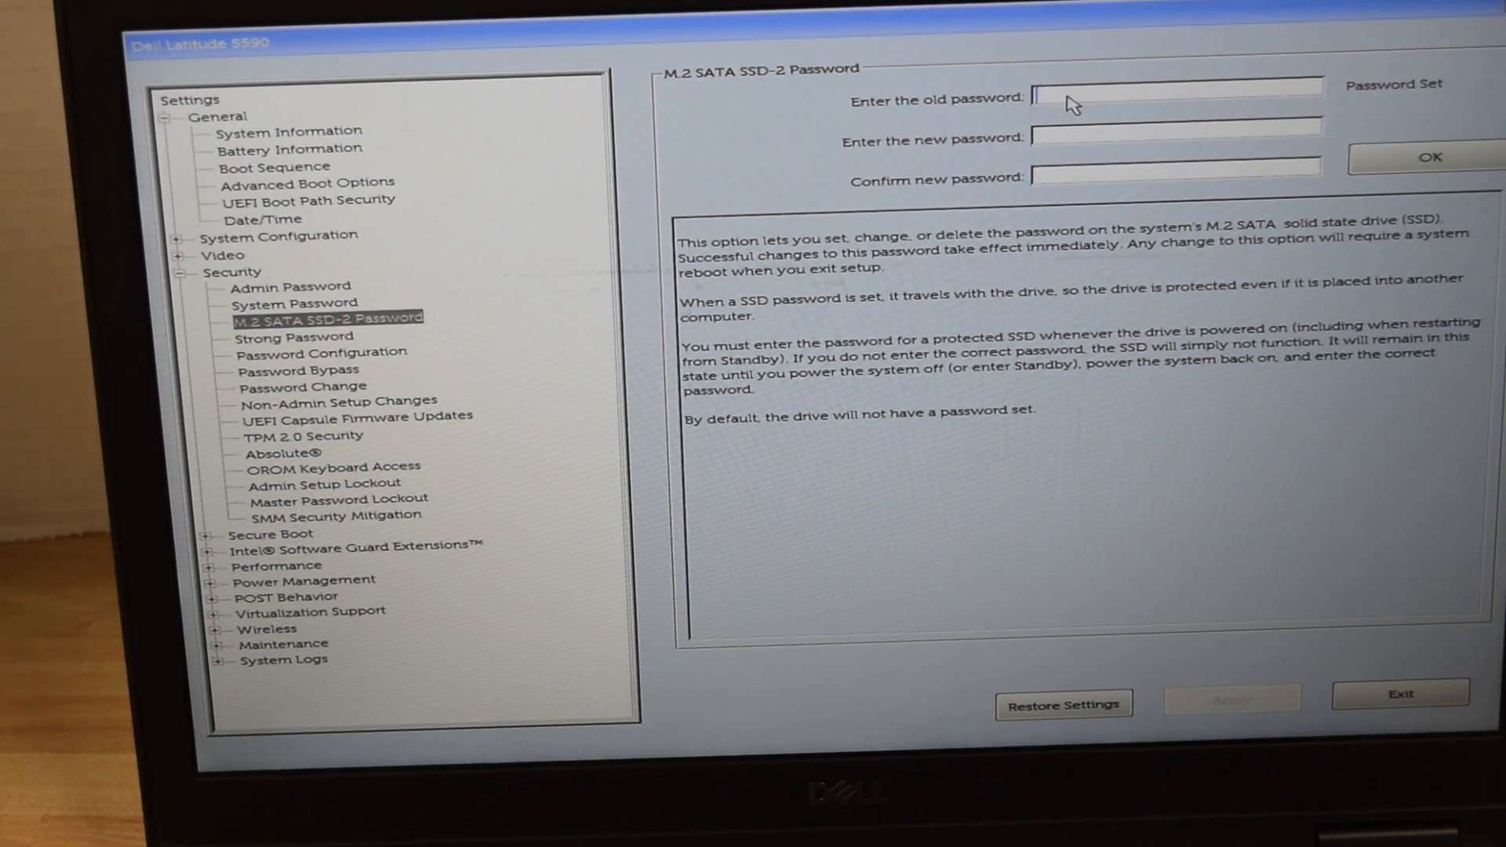
text(******)
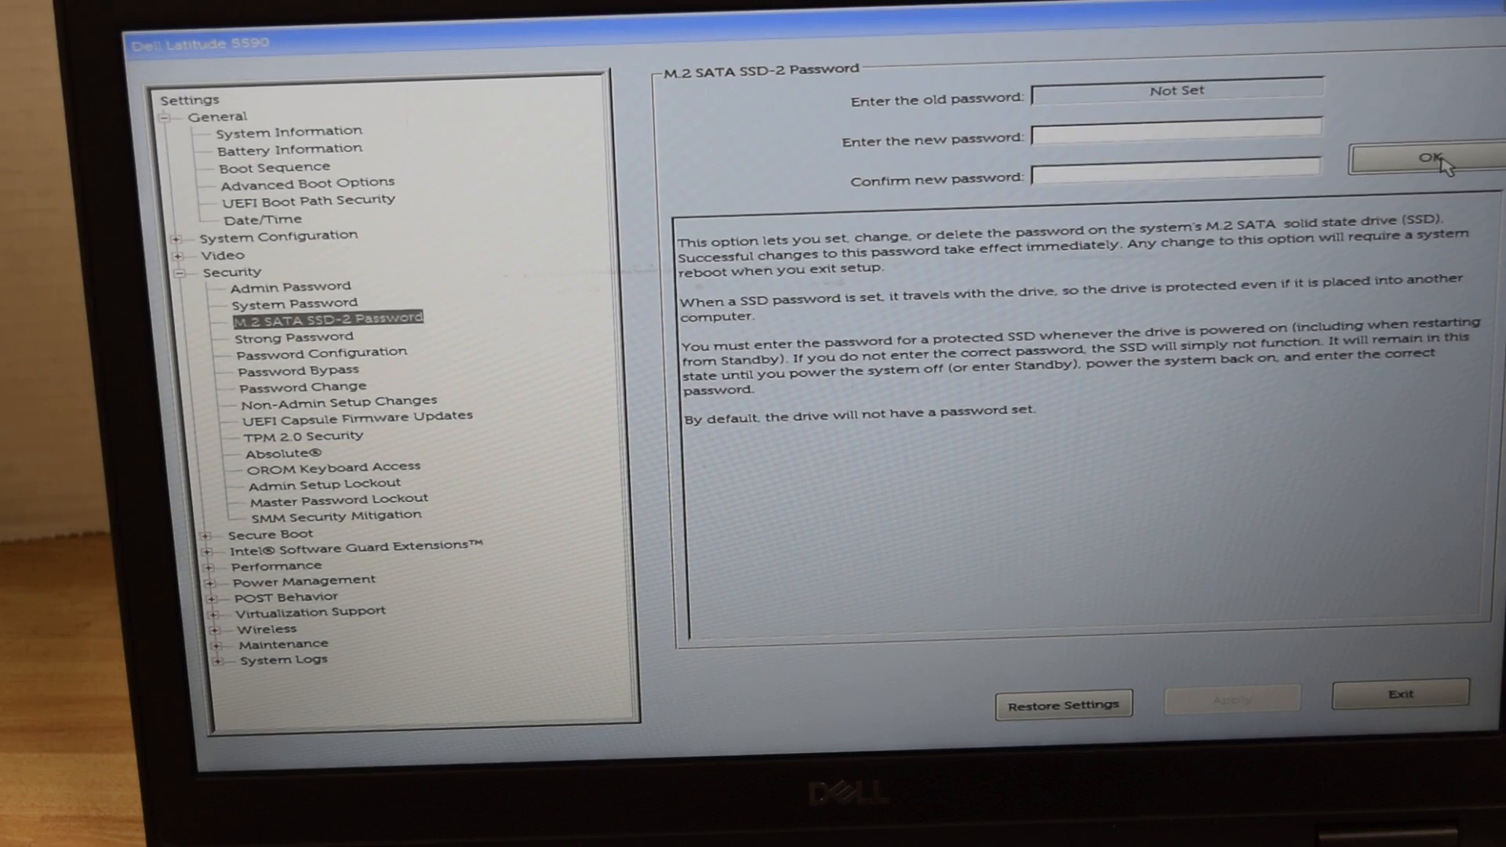
mouse_move(1316, 433)
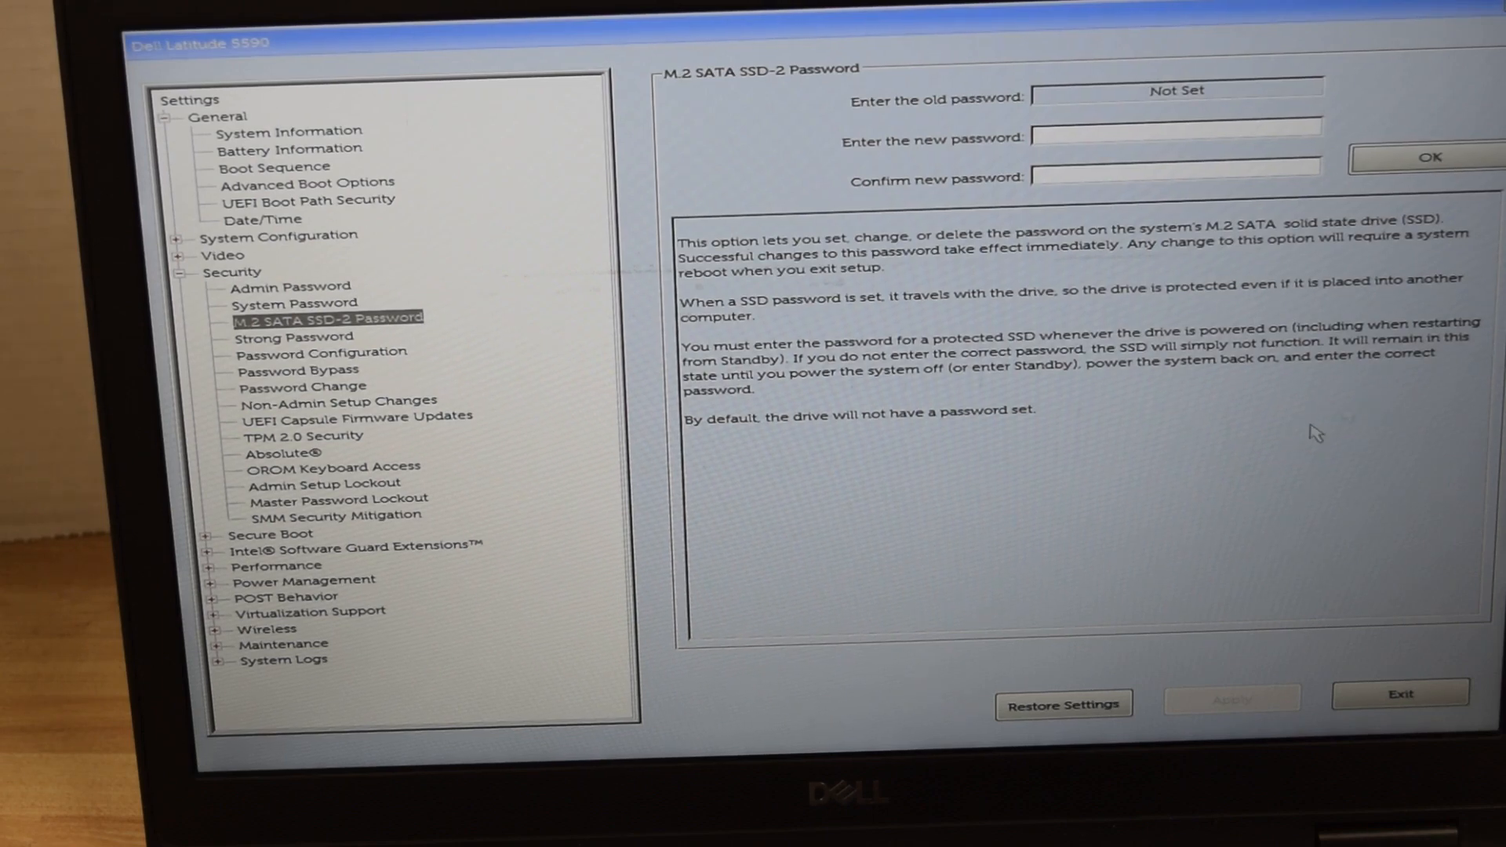
mouse_move(1400, 693)
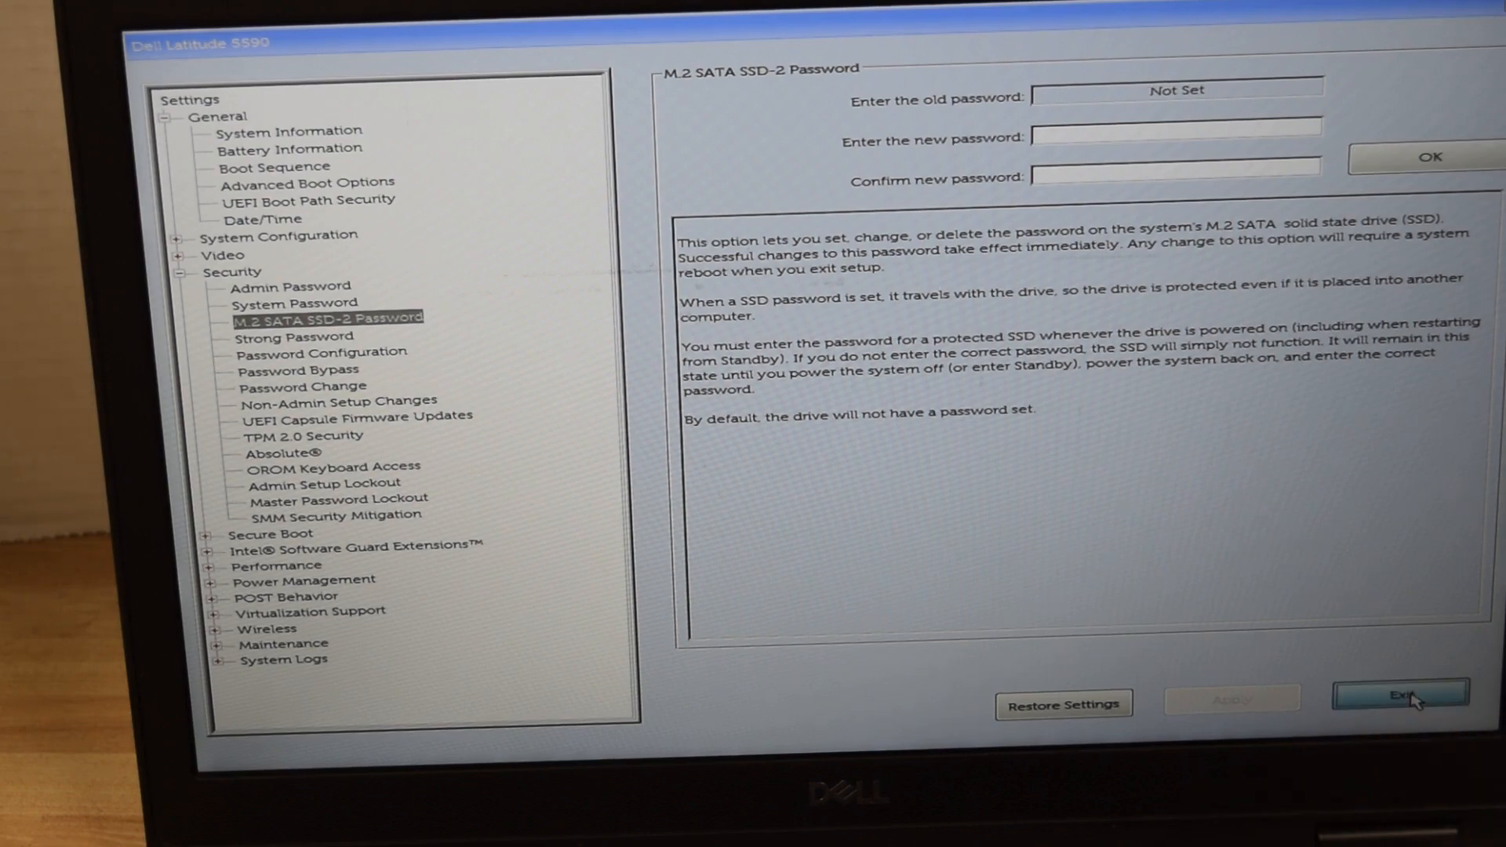
Exit BIOS Setup and reboot to the Dell boot logo.
click(1397, 694)
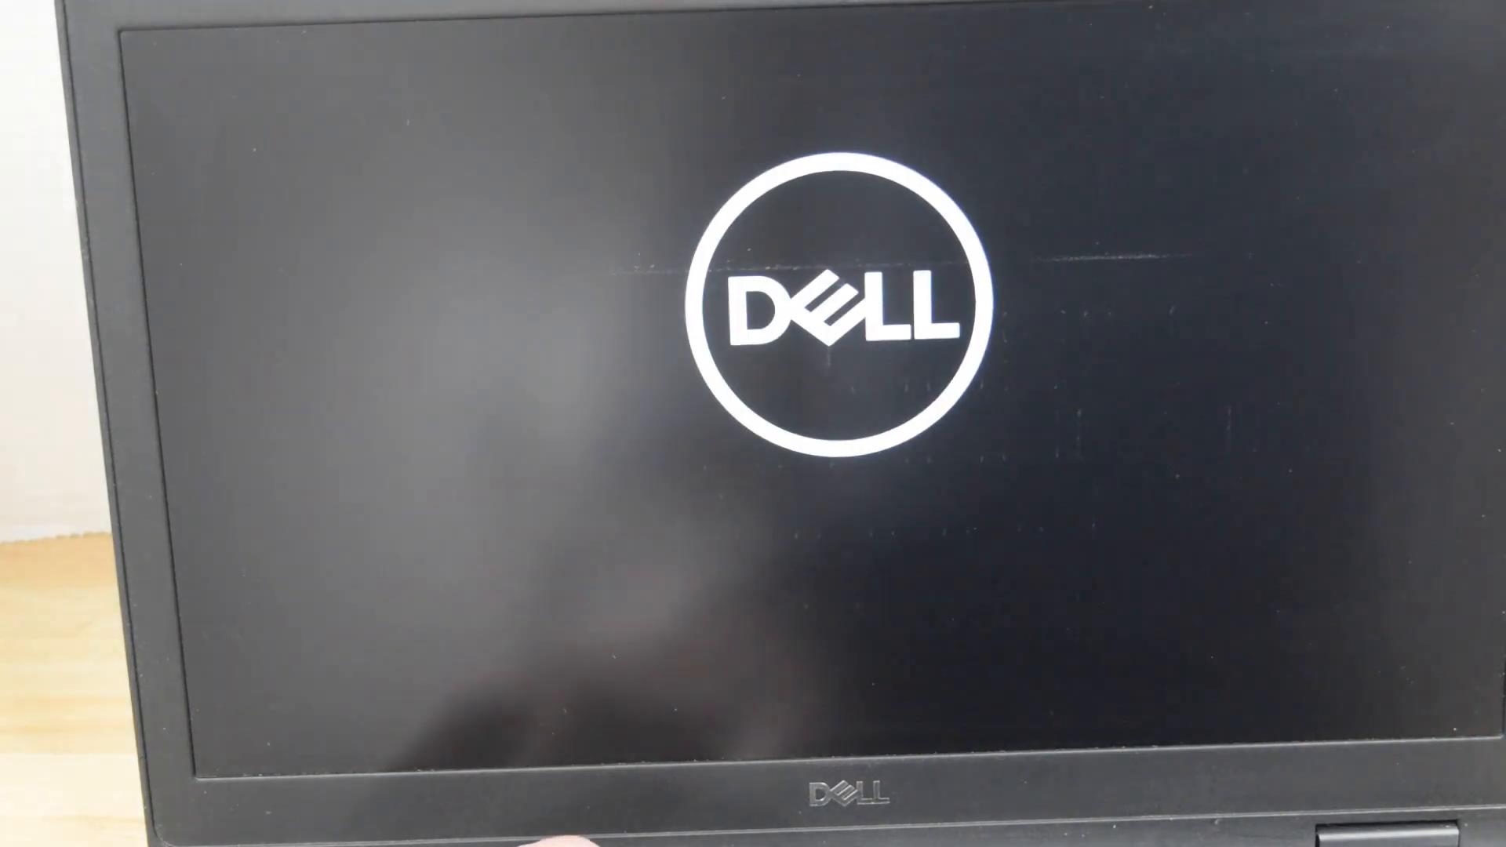